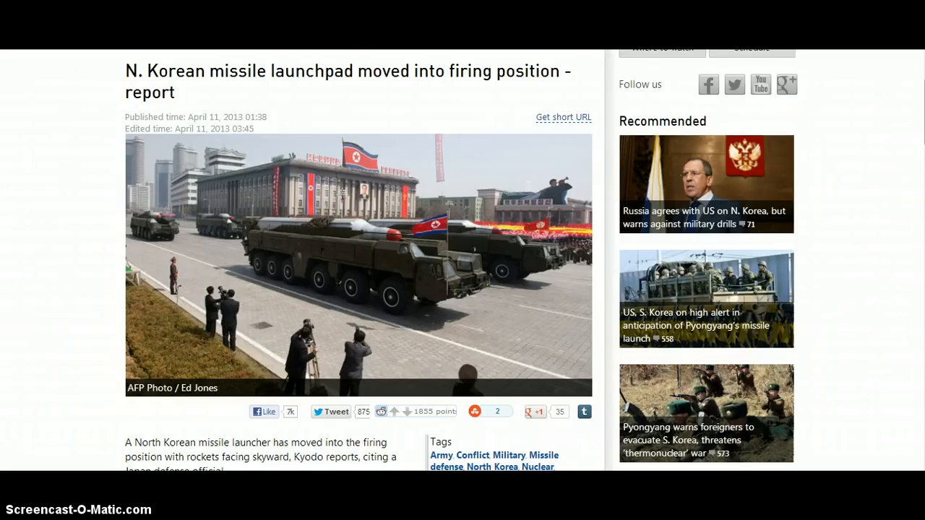
{"action": "mouse_move", "coordinate": [556, 213]}
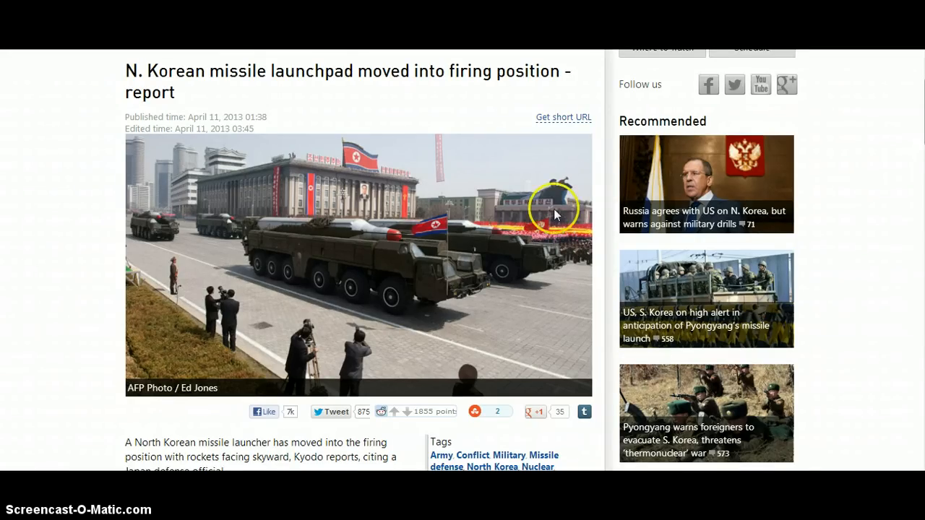
{"action": "scroll", "scroll_direction": "down", "scroll_amount": 3}
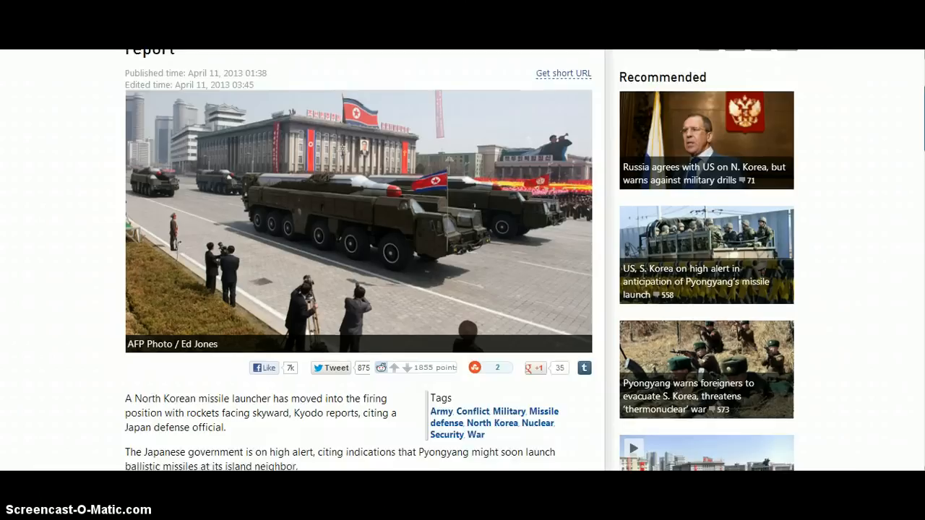
{"action": "scroll", "scroll_direction": "down", "scroll_amount": 3}
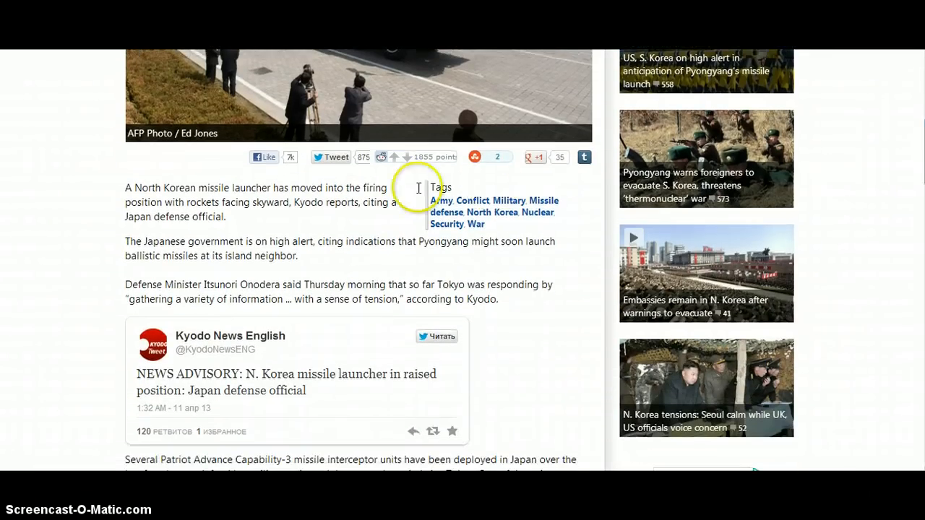
{"action": "mouse_move", "coordinate": [375, 196]}
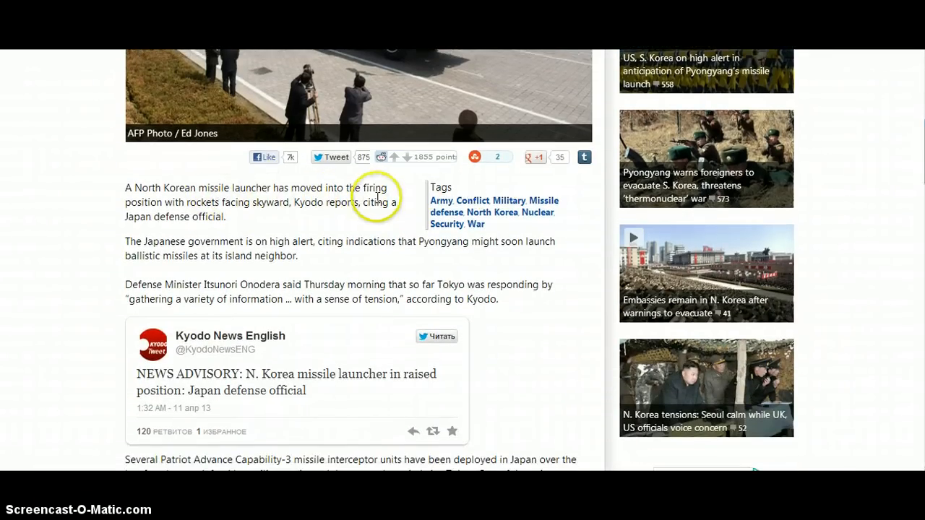
{"action": "mouse_move", "coordinate": [262, 208]}
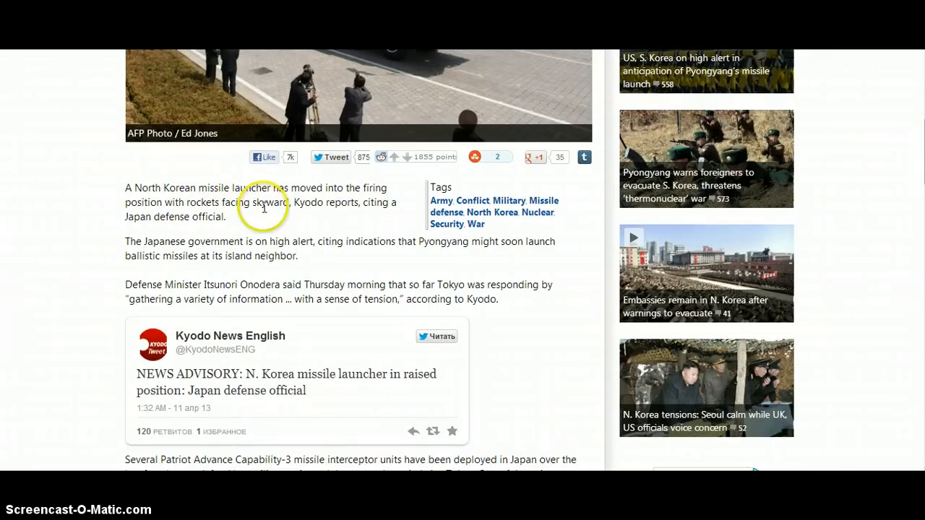
{"action": "mouse_move", "coordinate": [311, 204]}
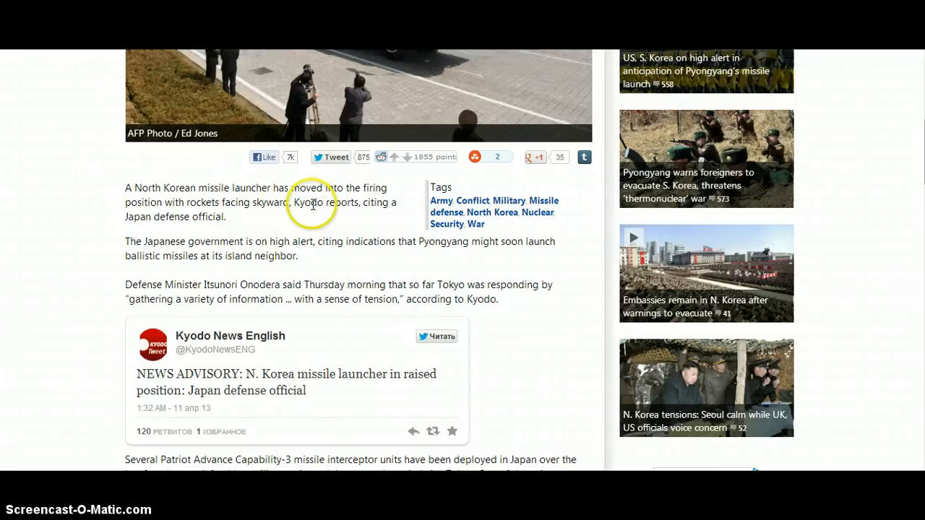
{"action": "mouse_move", "coordinate": [162, 227]}
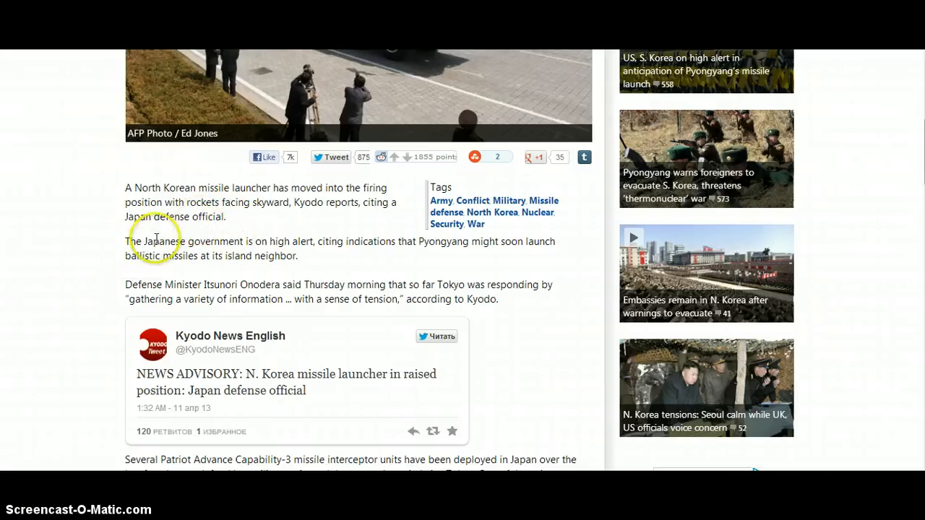
{"action": "mouse_move", "coordinate": [336, 245]}
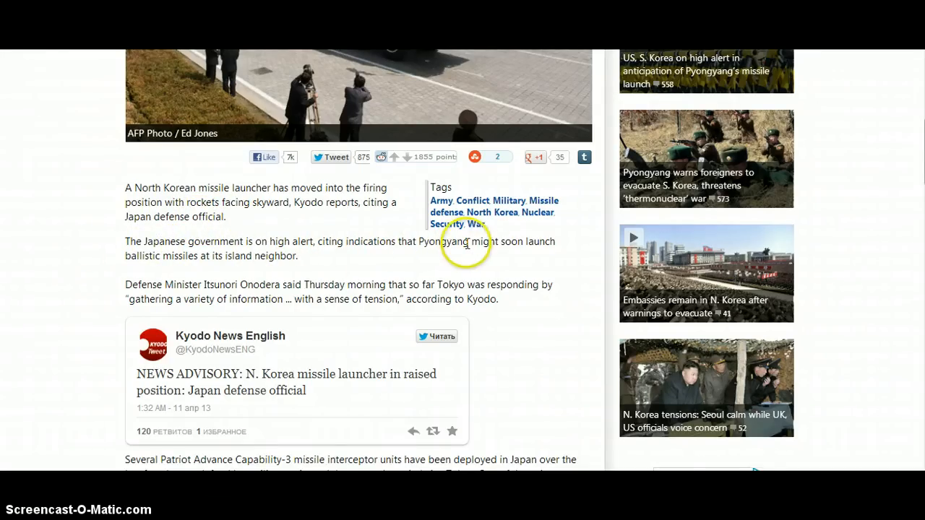
{"action": "mouse_move", "coordinate": [202, 256]}
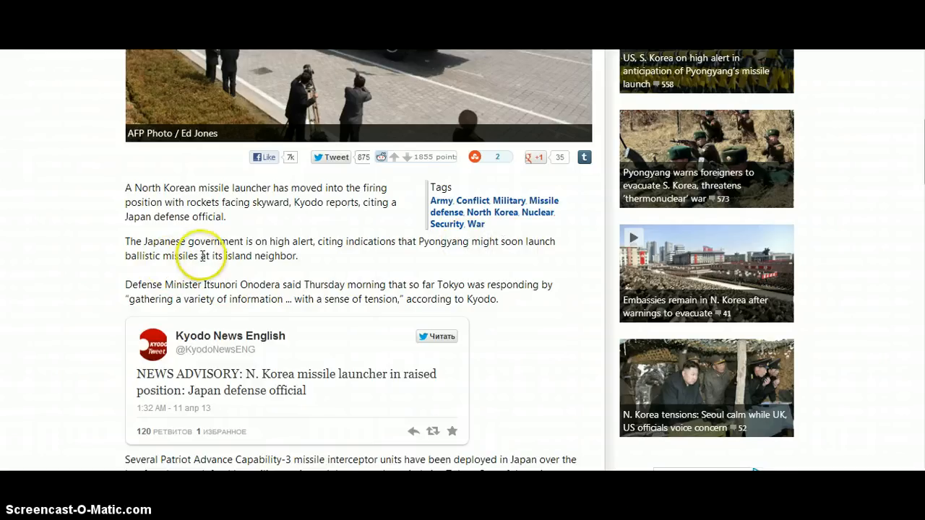
{"action": "mouse_move", "coordinate": [163, 282]}
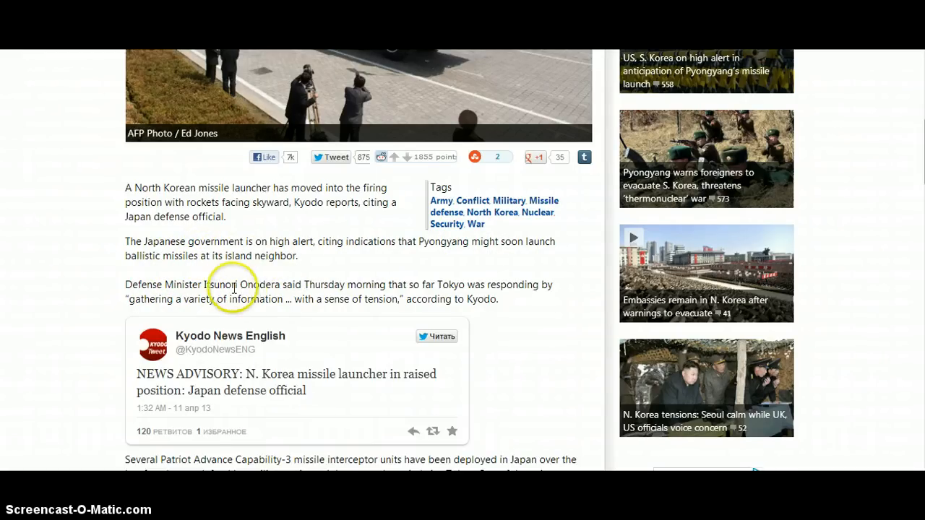
{"action": "mouse_move", "coordinate": [303, 287]}
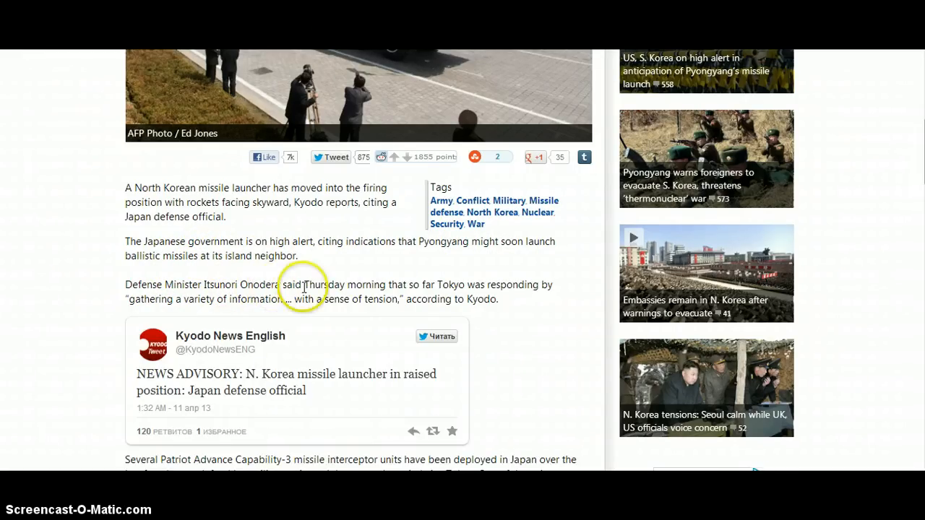
{"action": "mouse_move", "coordinate": [428, 287]}
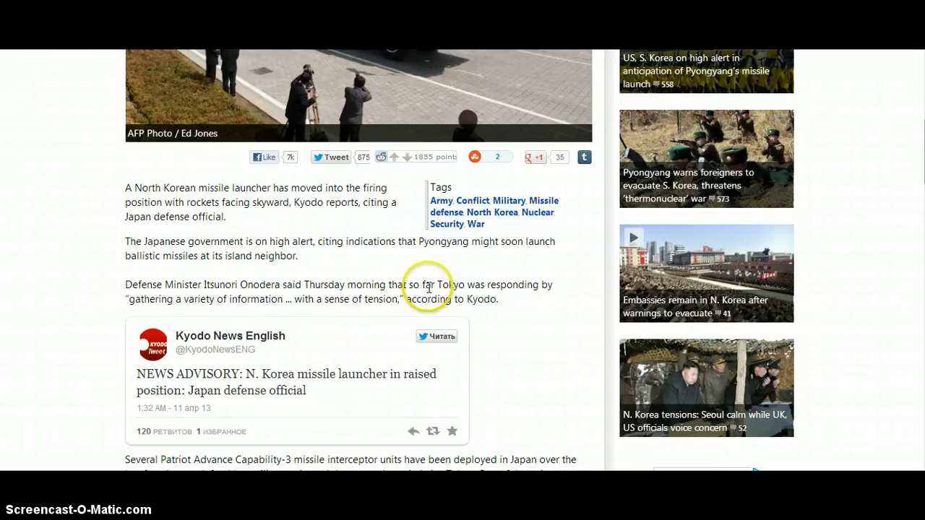
{"action": "mouse_move", "coordinate": [288, 313]}
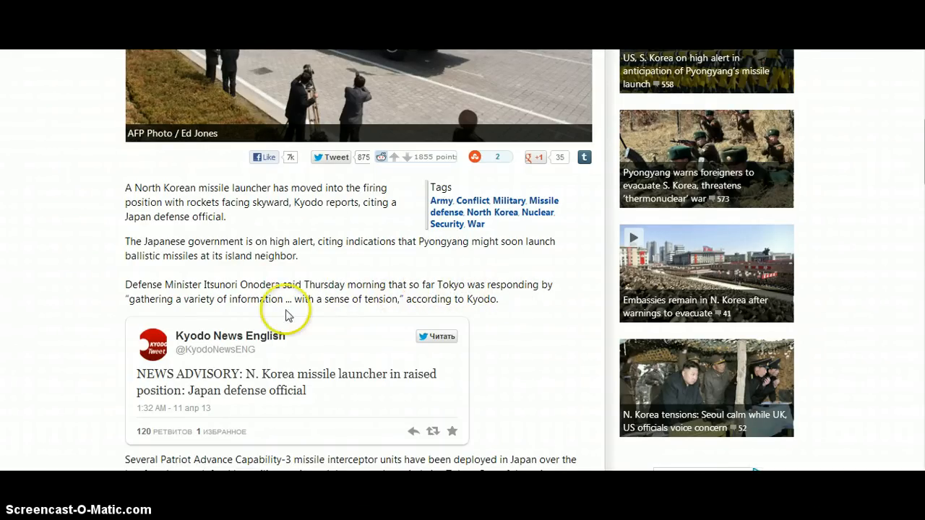
{"action": "mouse_move", "coordinate": [218, 303]}
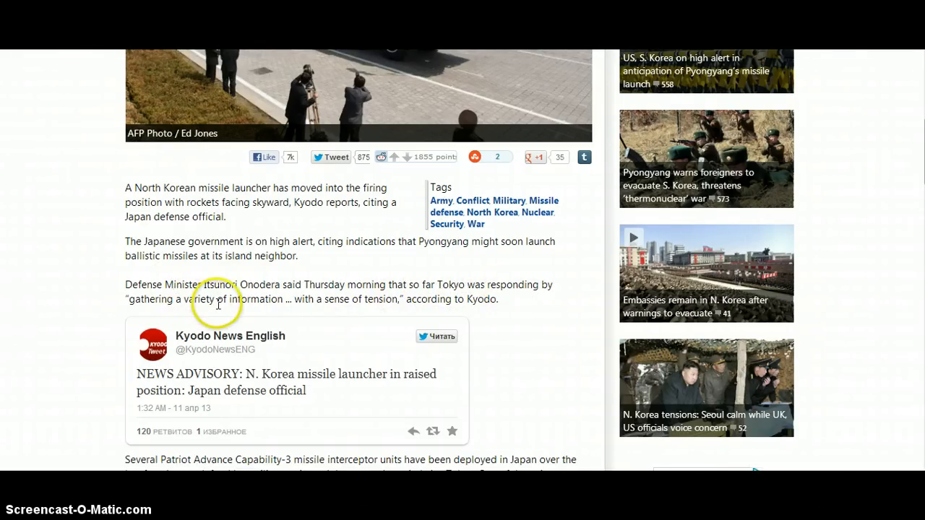
{"action": "mouse_move", "coordinate": [380, 299]}
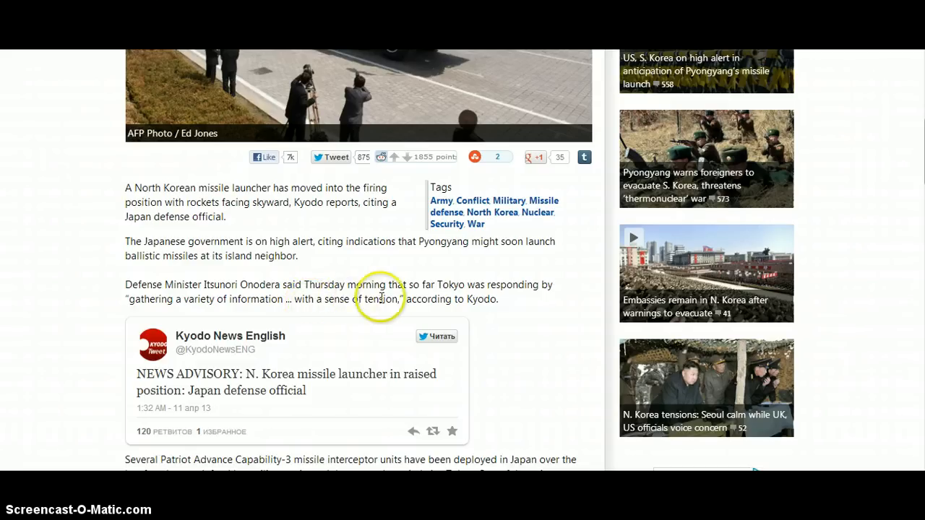
{"action": "mouse_move", "coordinate": [484, 302]}
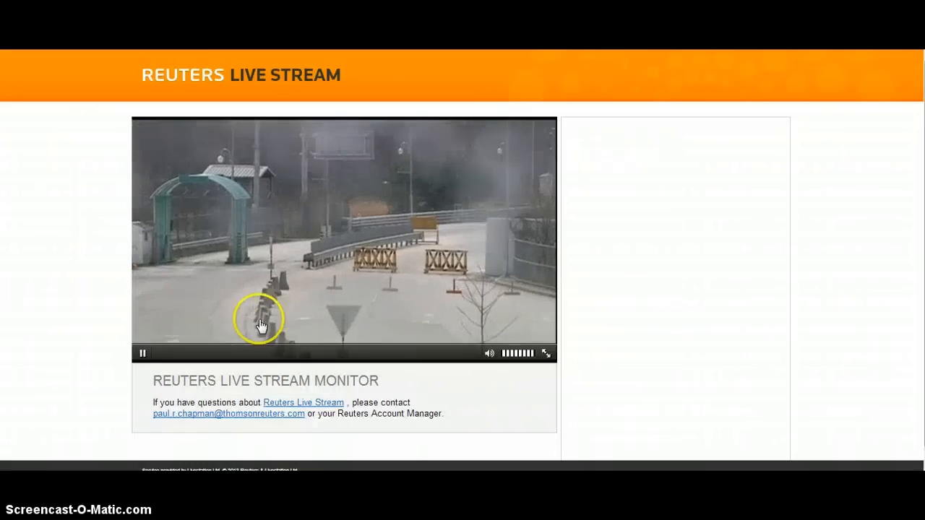
{"action": "mouse_move", "coordinate": [367, 251]}
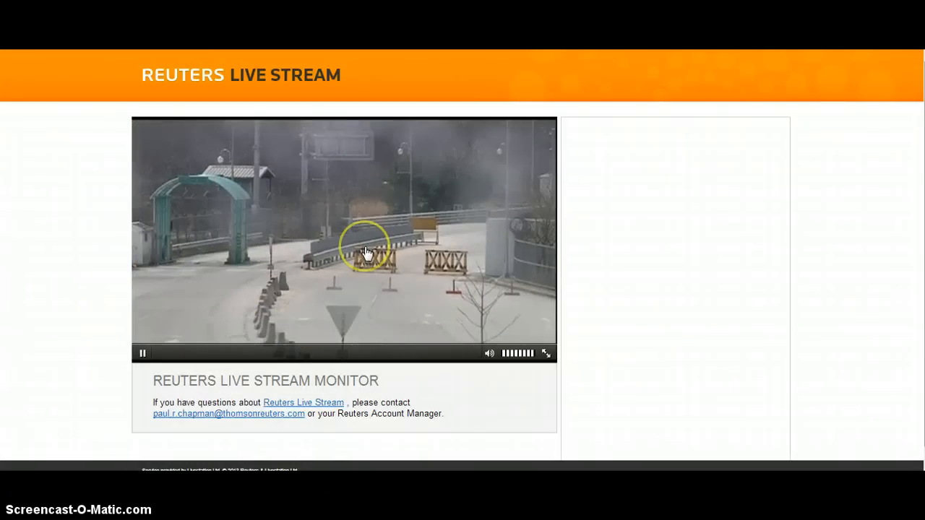
{"action": "mouse_move", "coordinate": [340, 239]}
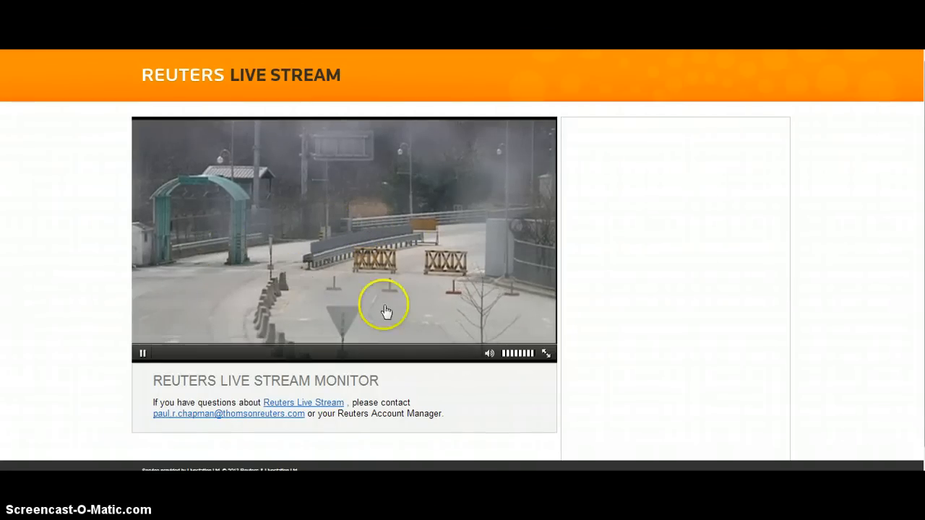
{"action": "mouse_move", "coordinate": [269, 262]}
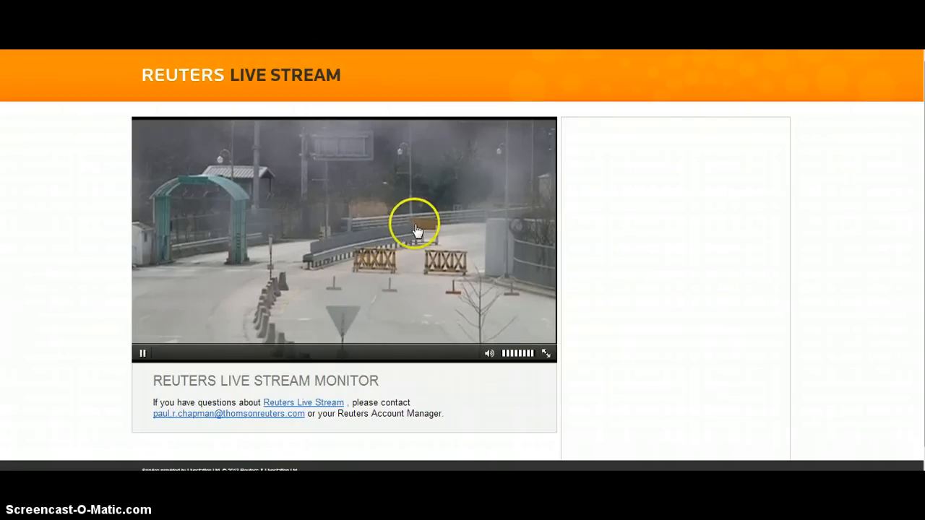
{"action": "mouse_move", "coordinate": [697, 318]}
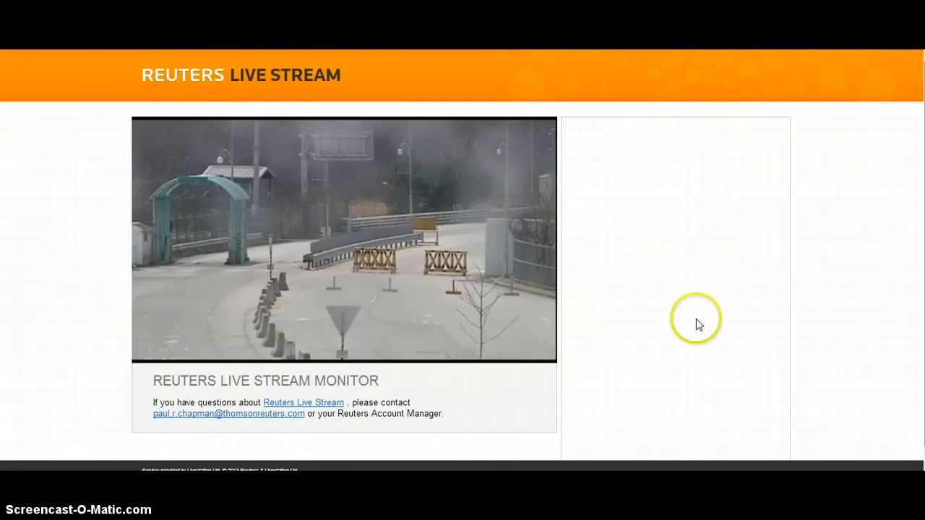
{"action": "mouse_move", "coordinate": [654, 152]}
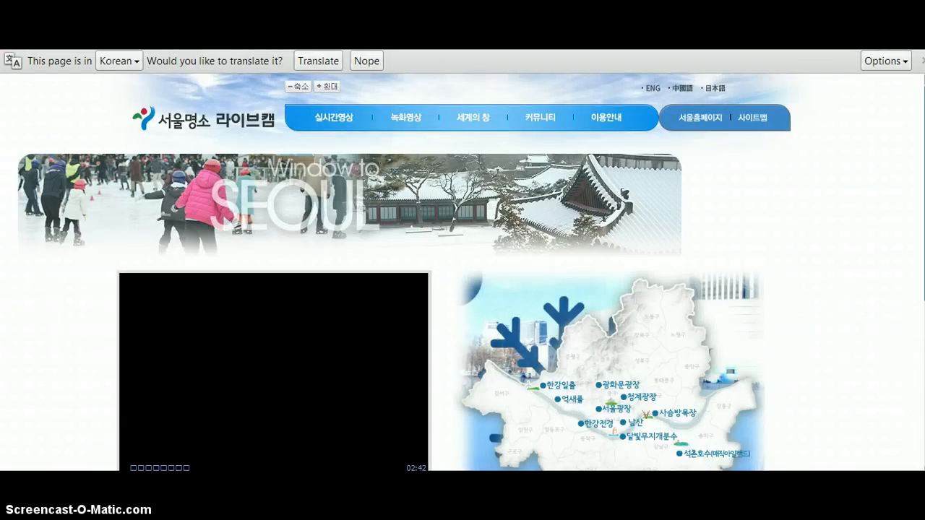
{"action": "scroll", "scroll_direction": "down", "scroll_amount": 3}
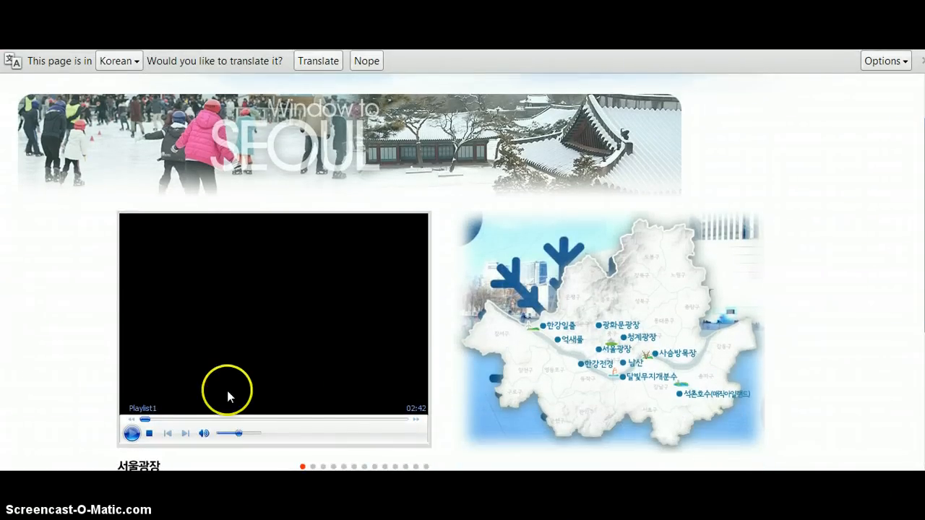
{"action": "mouse_move", "coordinate": [184, 341]}
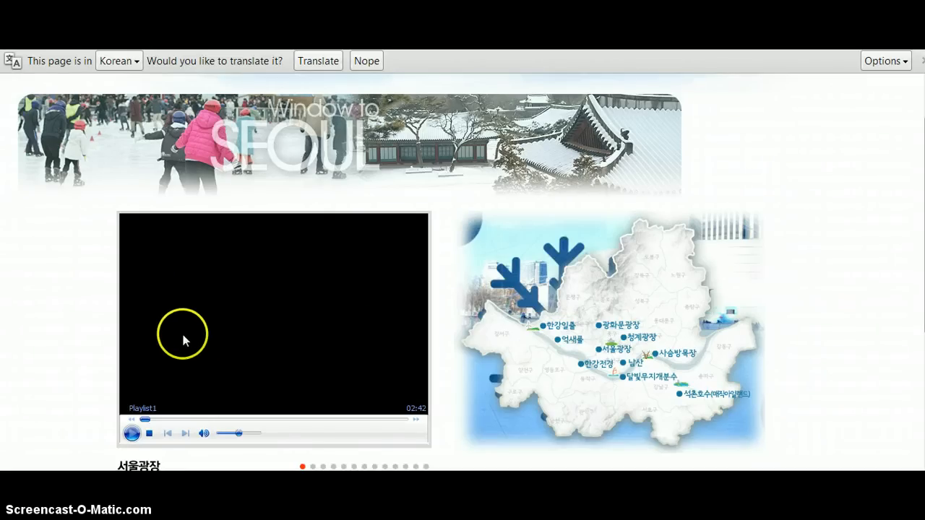
{"action": "mouse_move", "coordinate": [163, 312]}
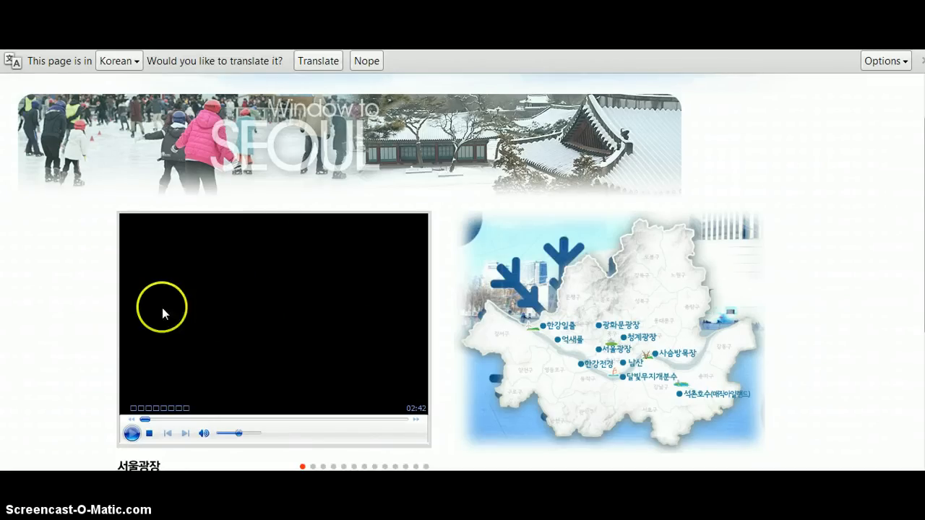
{"action": "mouse_move", "coordinate": [172, 301]}
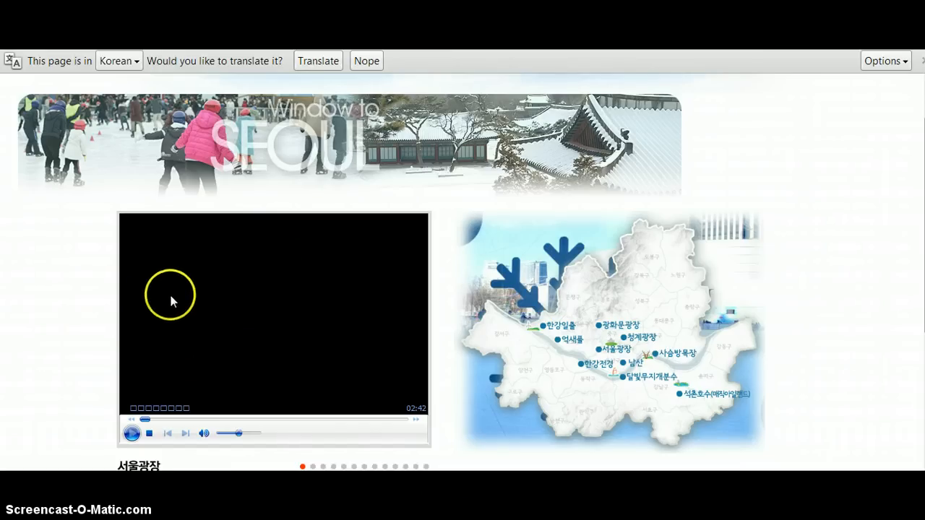